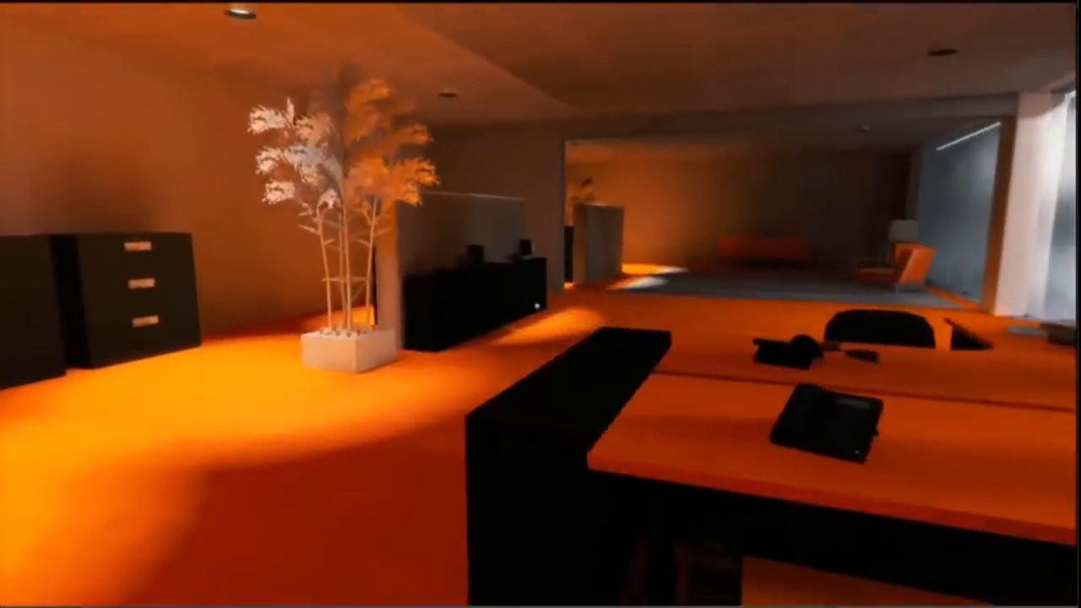
{"action": "mouse_move", "coordinate": [541, 304]}
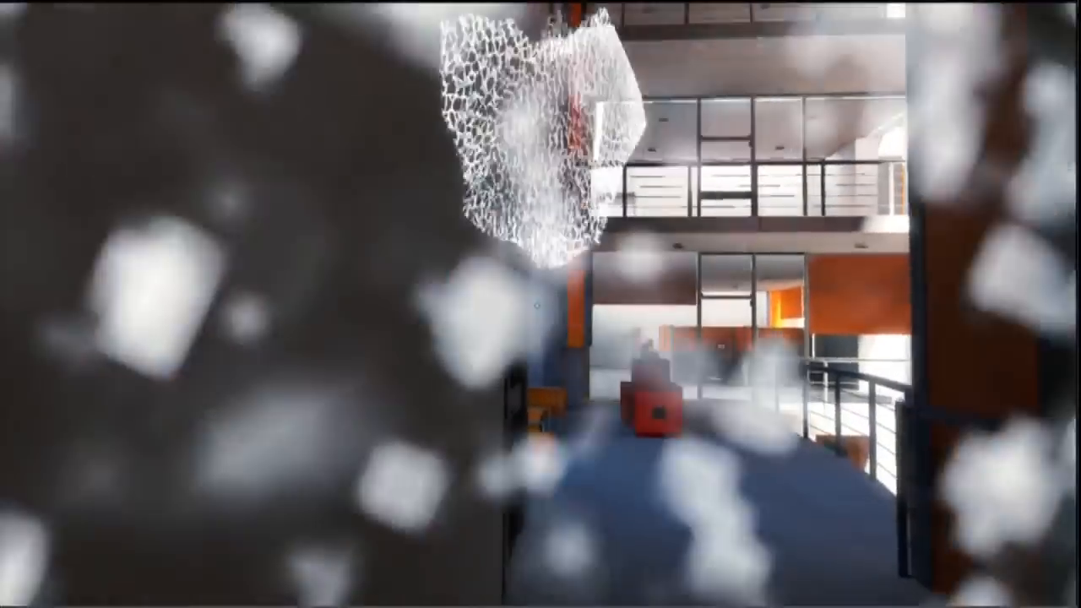
{"action": "mouse_move", "coordinate": [541, 304]}
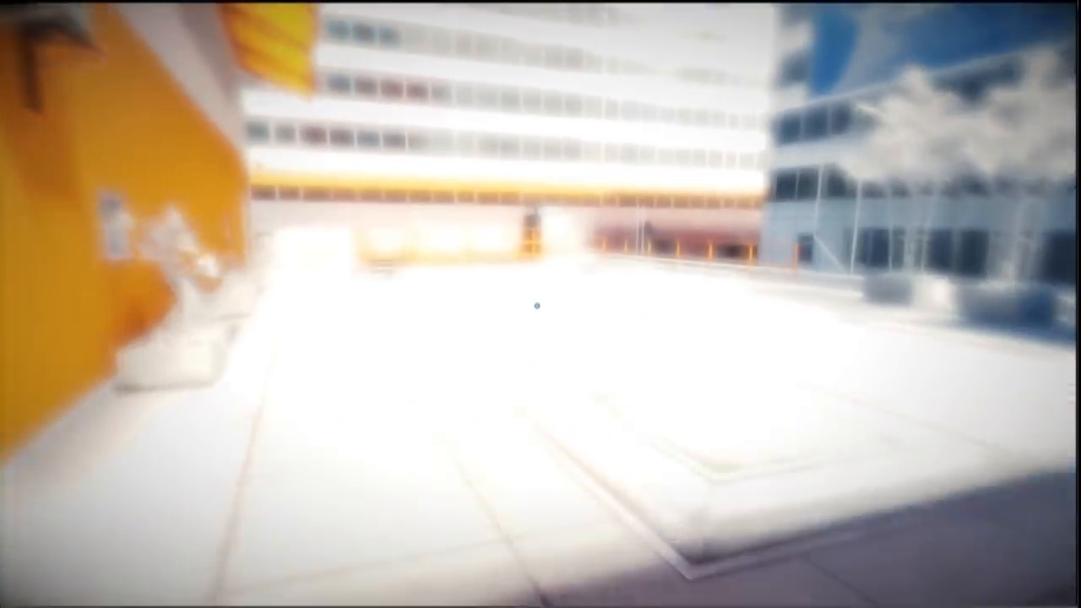
{"action": "mouse_move", "coordinate": [541, 304]}
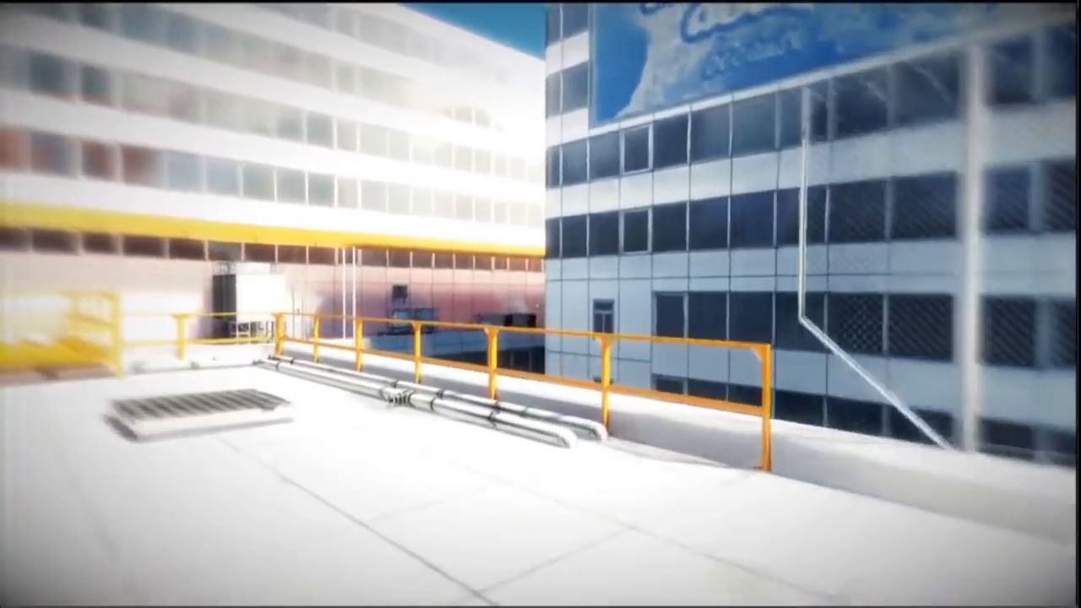